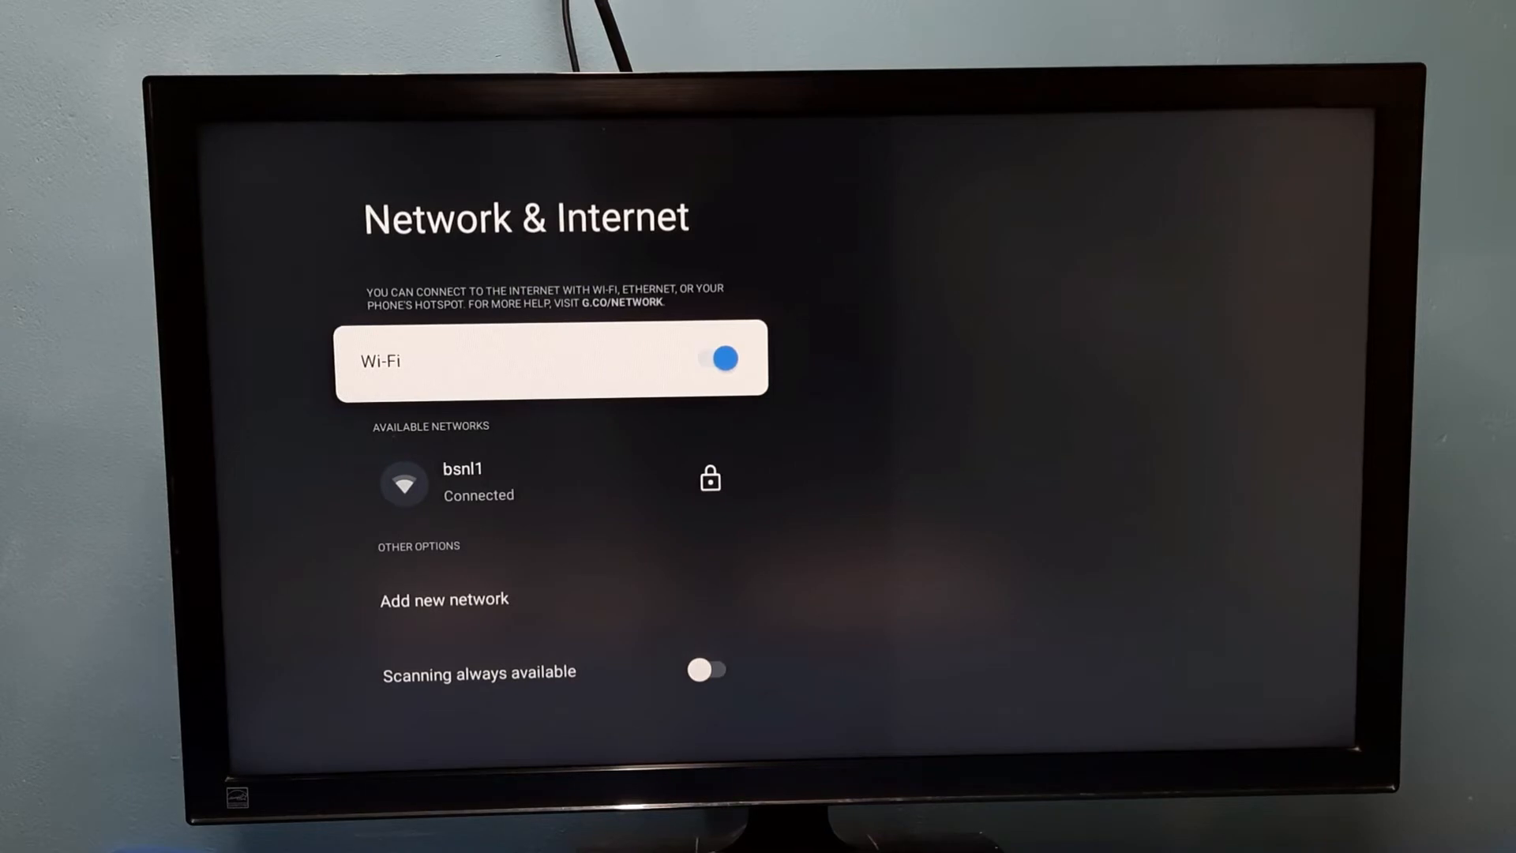
Switch the Wi-Fi toggle off, dropping the bsnl1 connection.
click(707, 359)
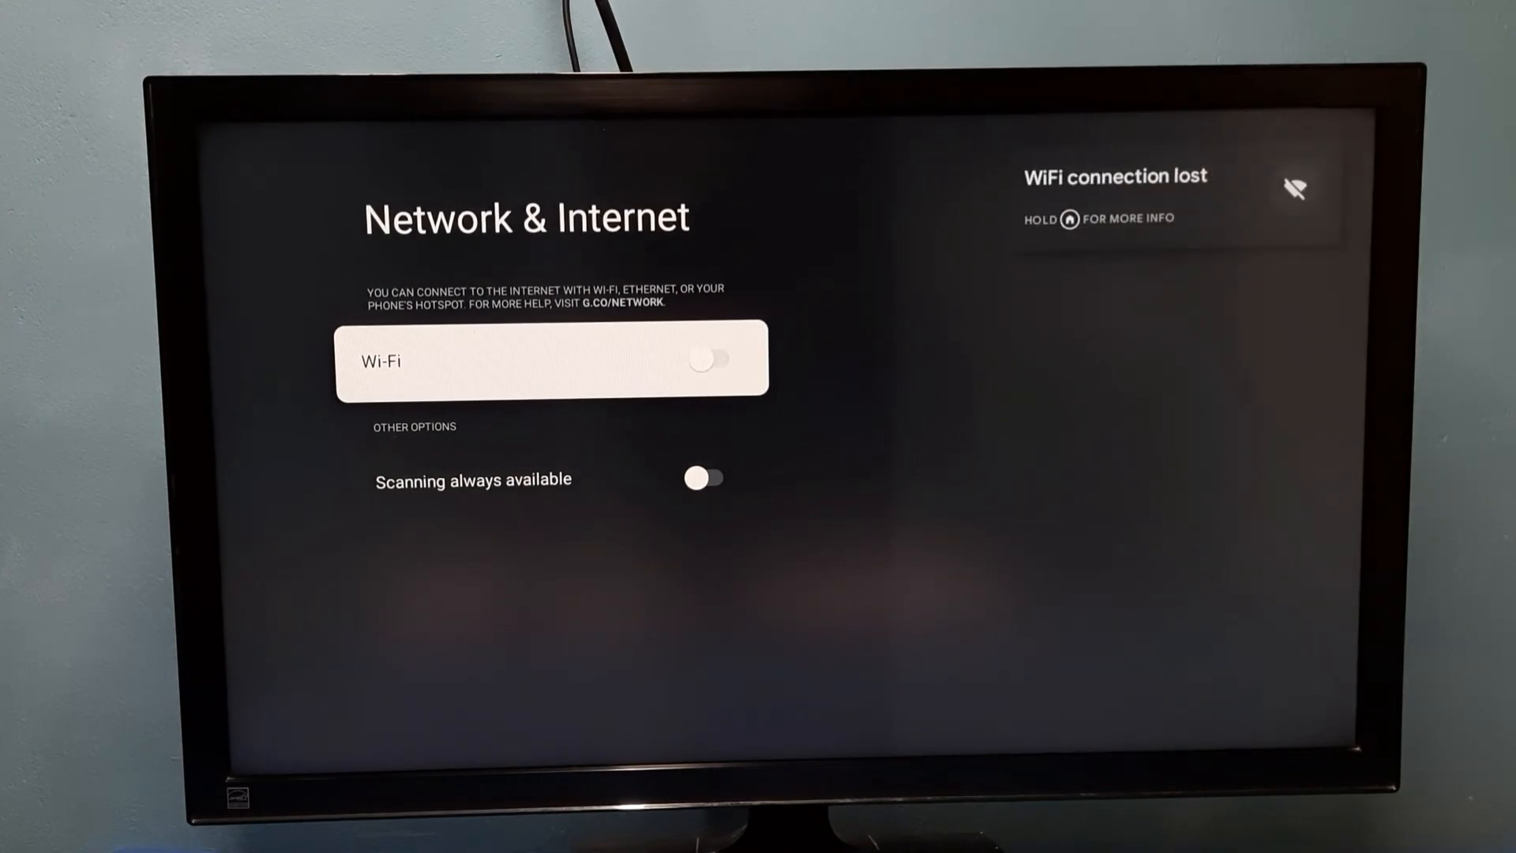
Switch the Wi-Fi toggle on again and let the TV reconnect to bsnl1.
click(704, 359)
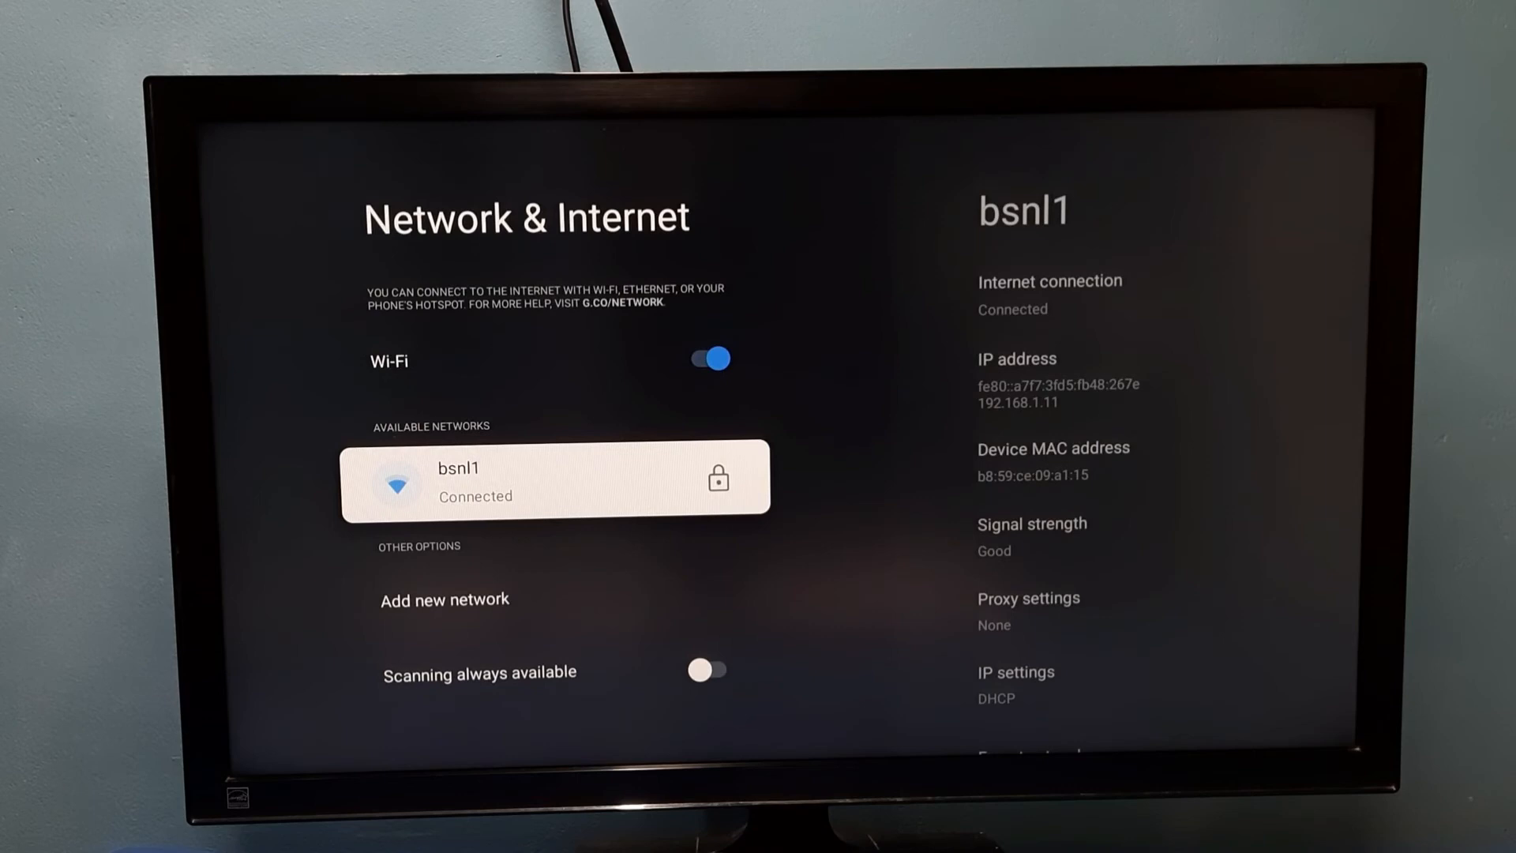
Show bsnl1's detail page with its IP address, MAC address and signal strength.
click(554, 477)
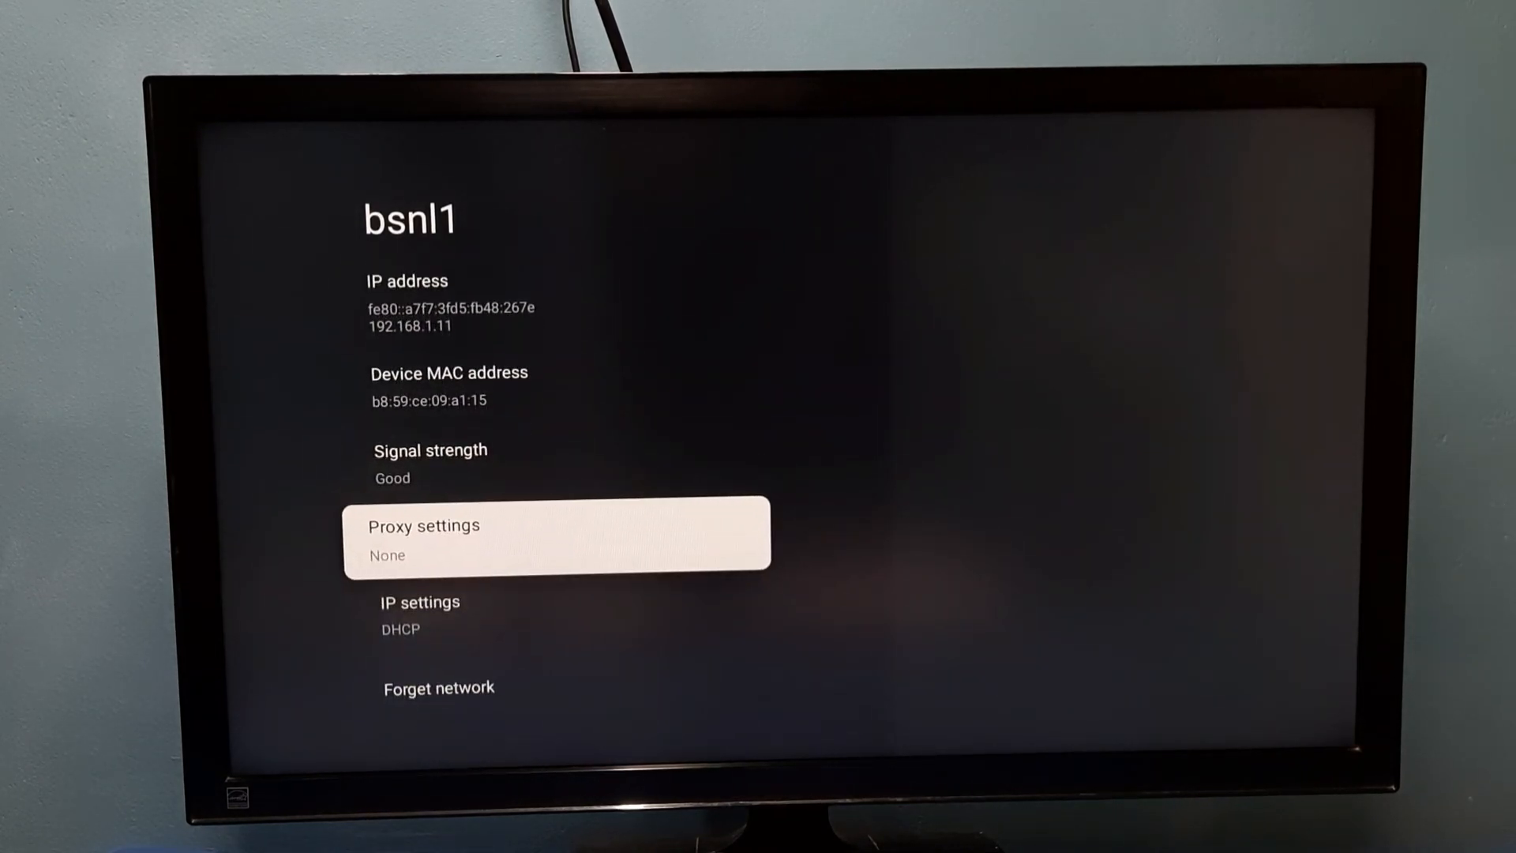
scroll(up, 3)
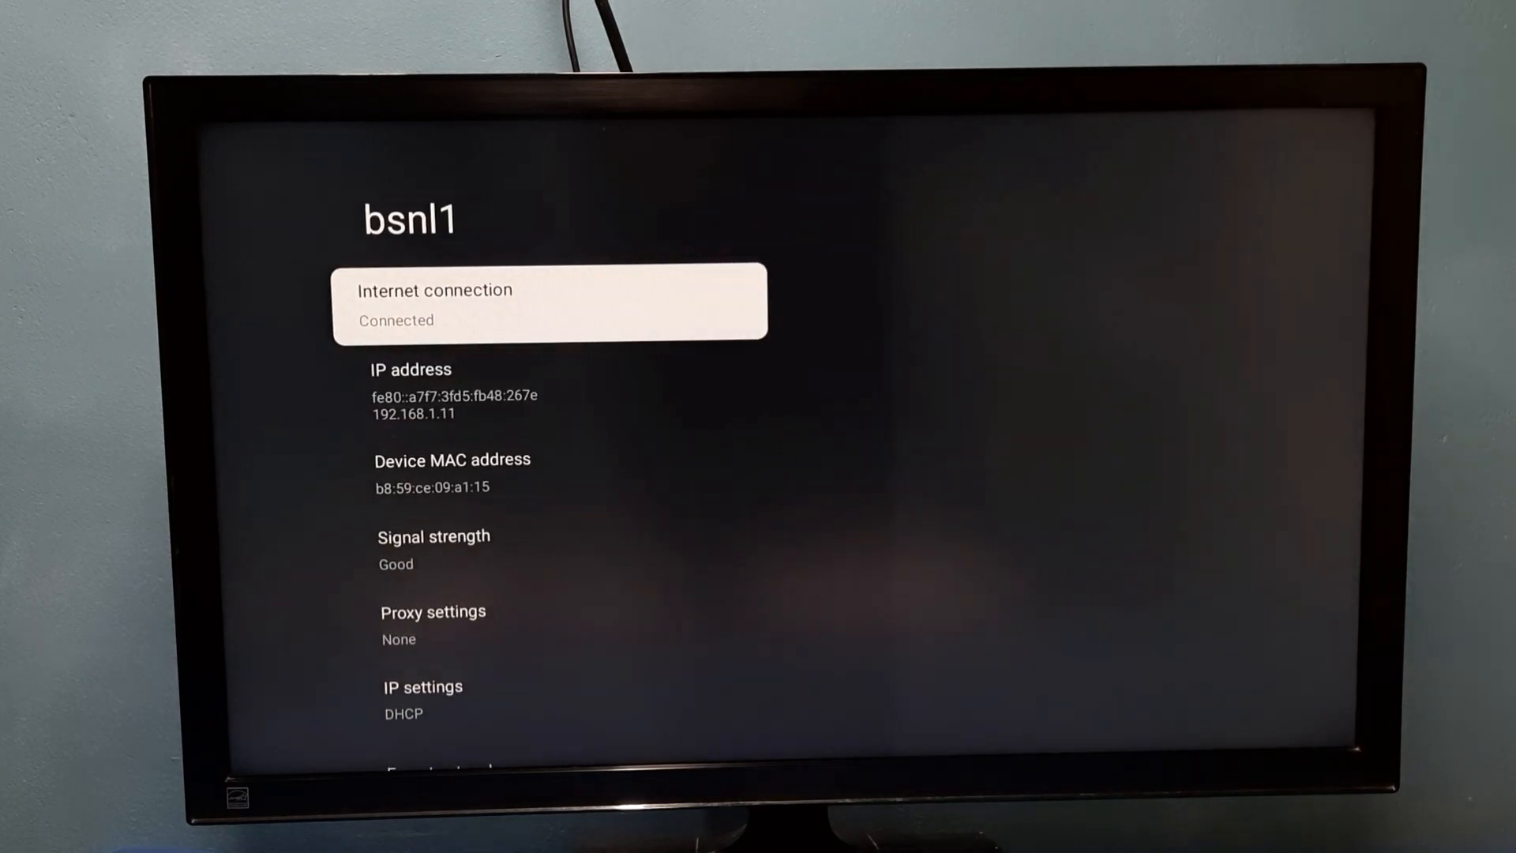